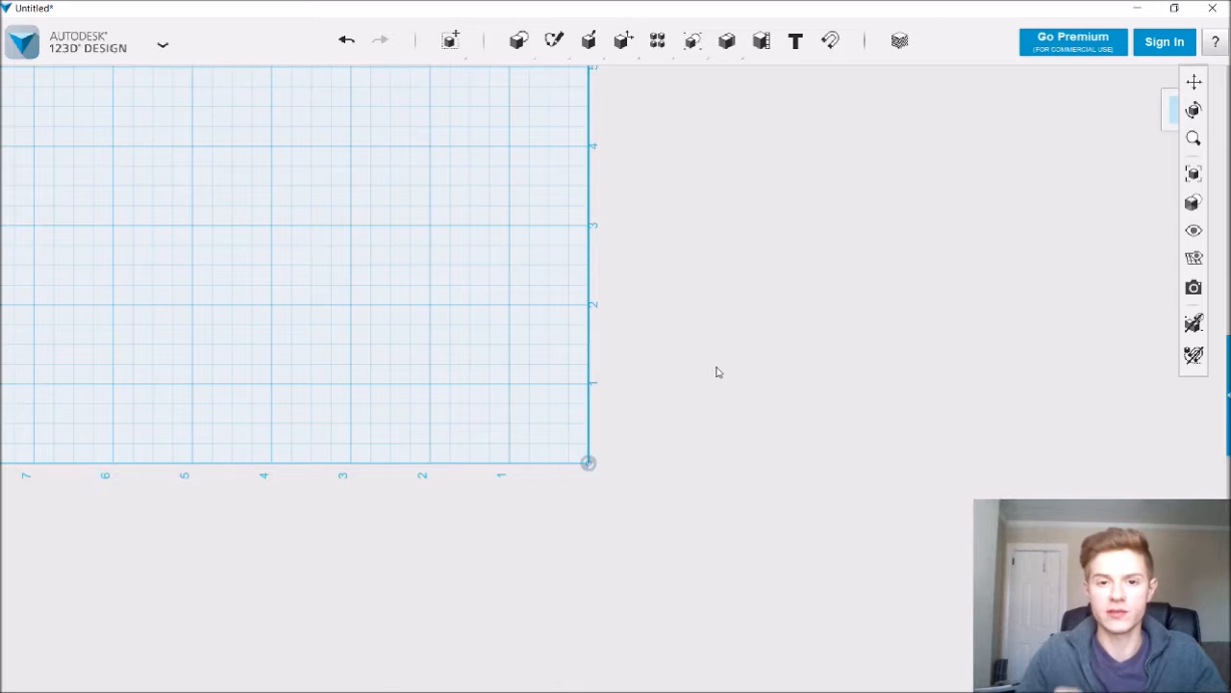
{"action": "mouse_move", "coordinate": [619, 262]}
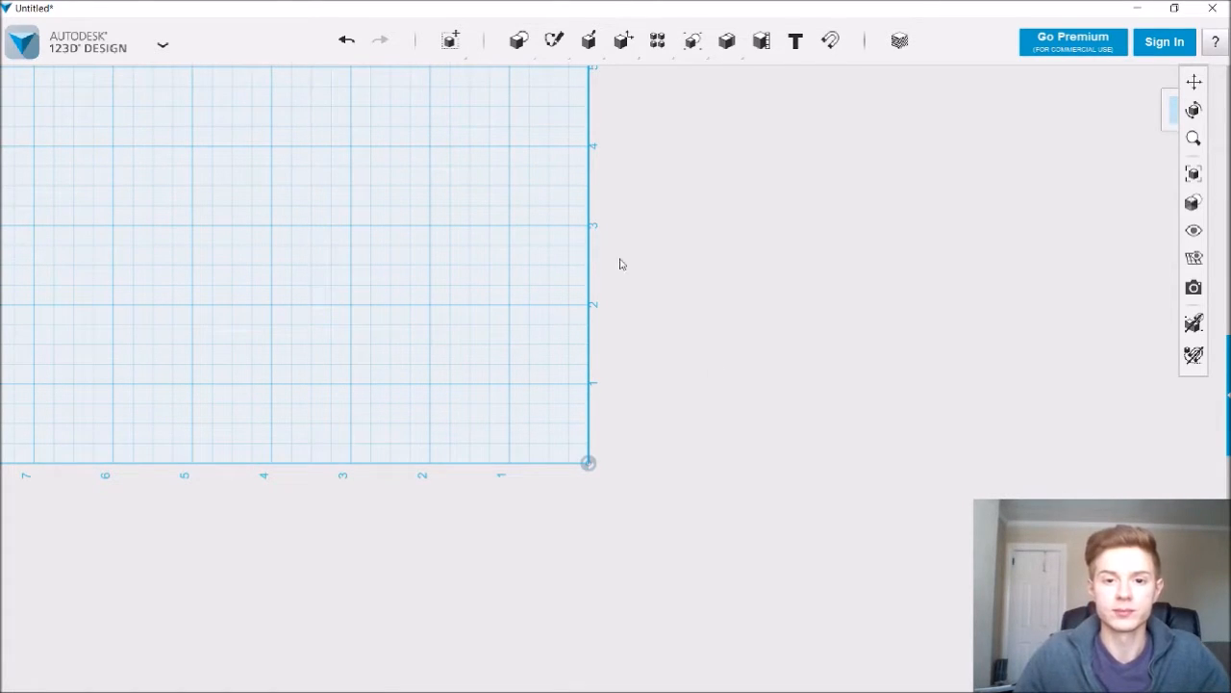
- Draw a circle centered on the grid's horizontal axis about one unit from the origin
{"action": "left_click", "coordinate": [587, 40]}
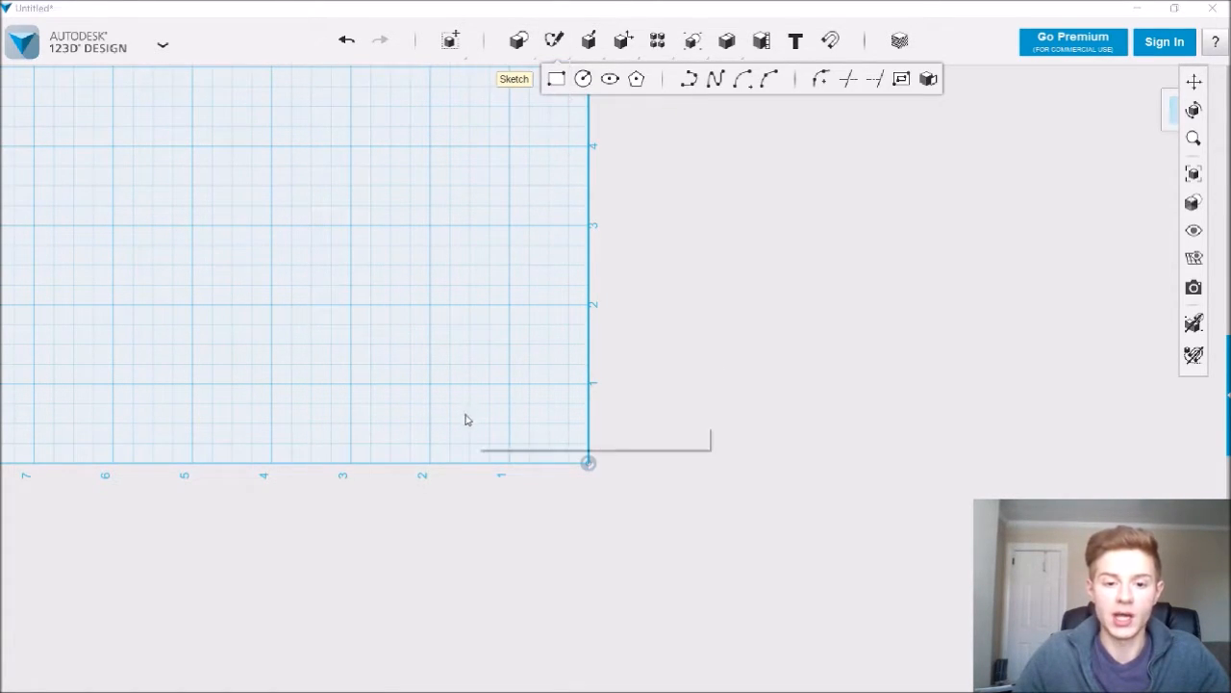
{"action": "left_click", "coordinate": [582, 78]}
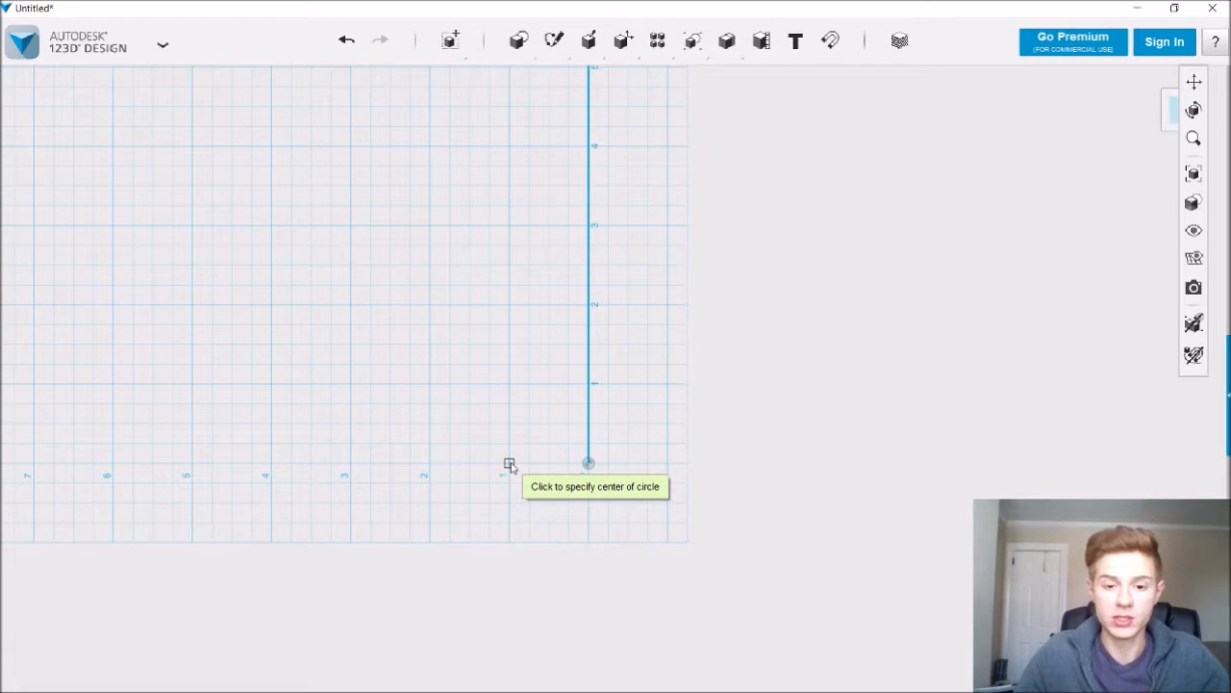
{"action": "left_click", "coordinate": [589, 463]}
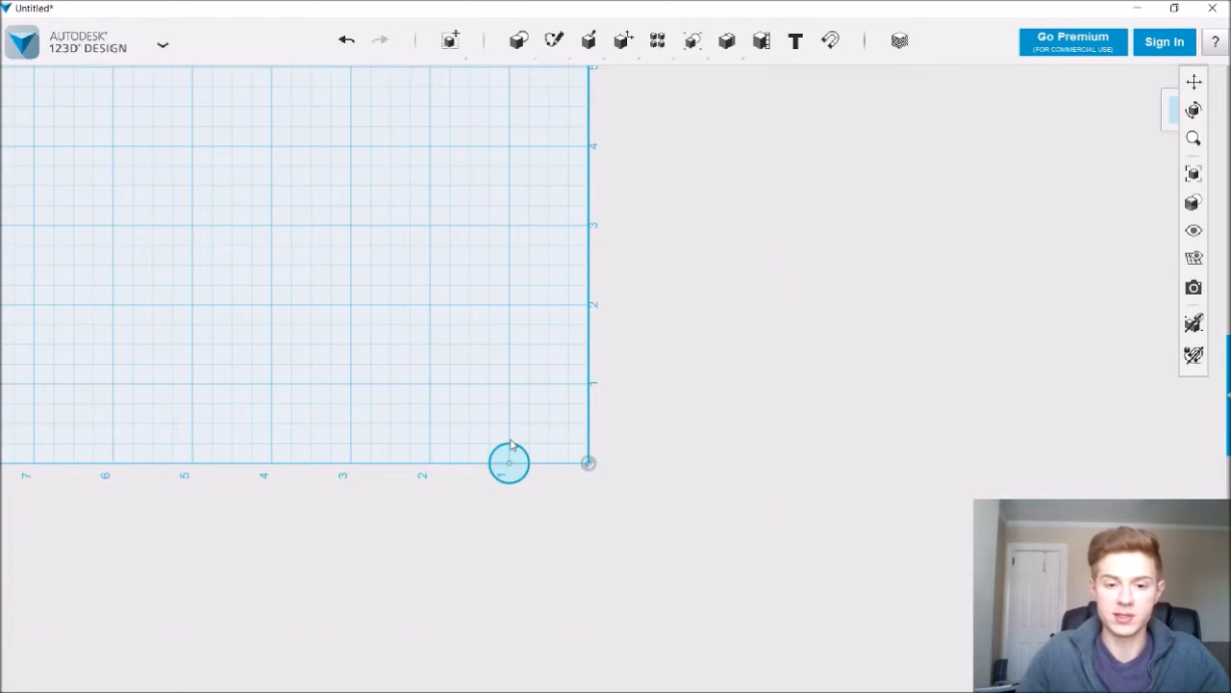
{"action": "mouse_move", "coordinate": [513, 401]}
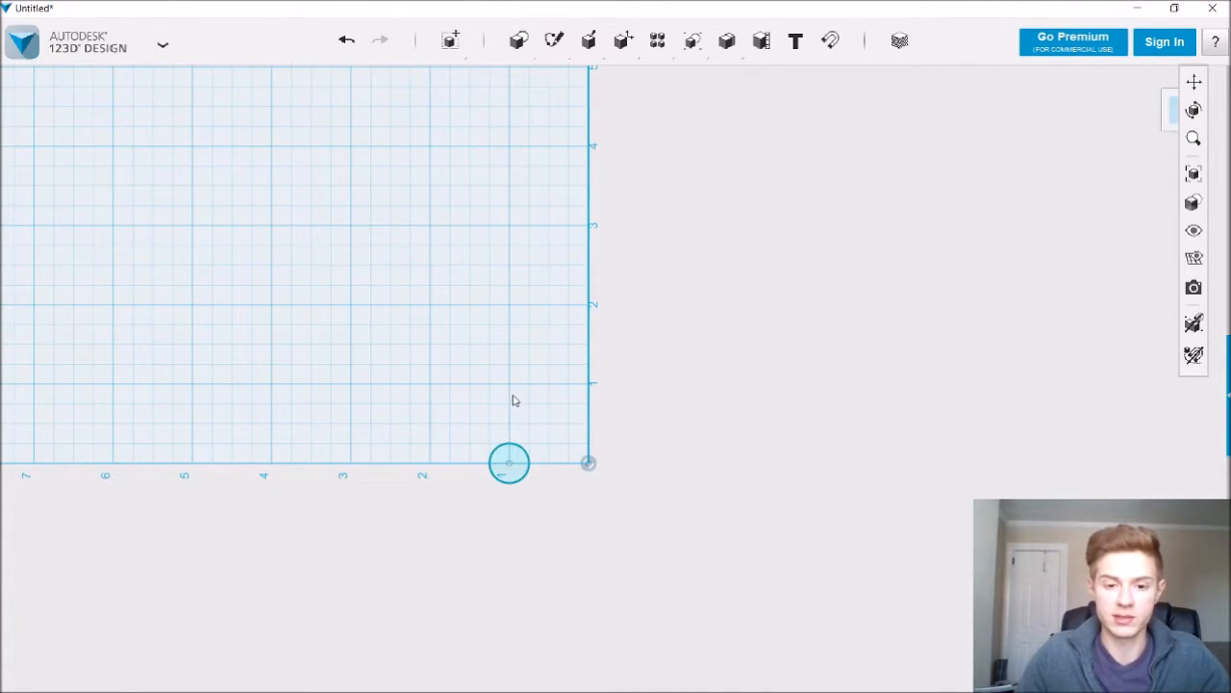
{"action": "mouse_move", "coordinate": [722, 451]}
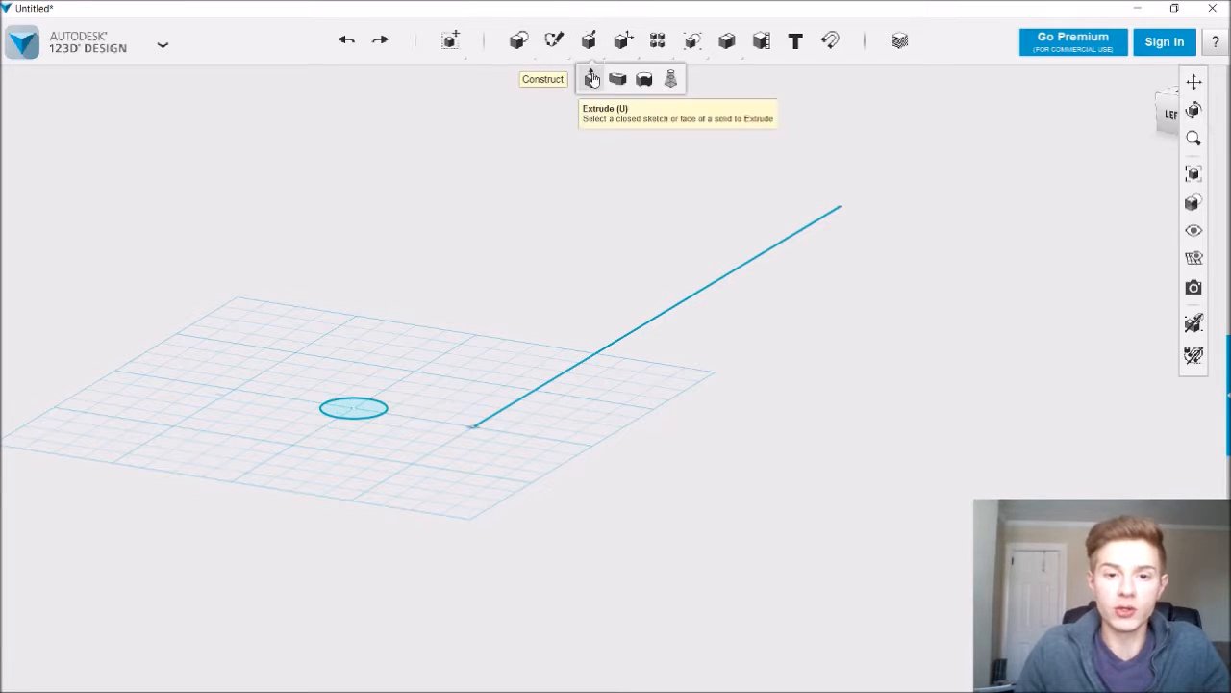
- Extrude the circle 2 units into a short cylinder and start a circular pattern
{"action": "left_click", "coordinate": [591, 78]}
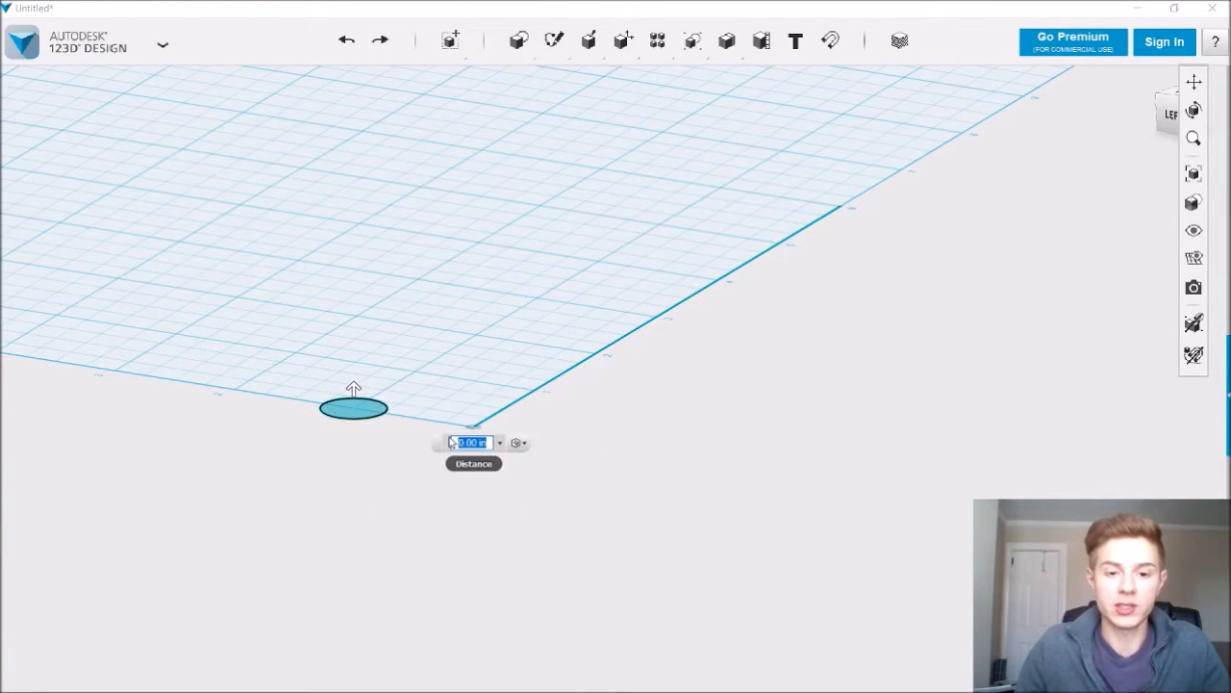
{"action": "type", "text": "2"}
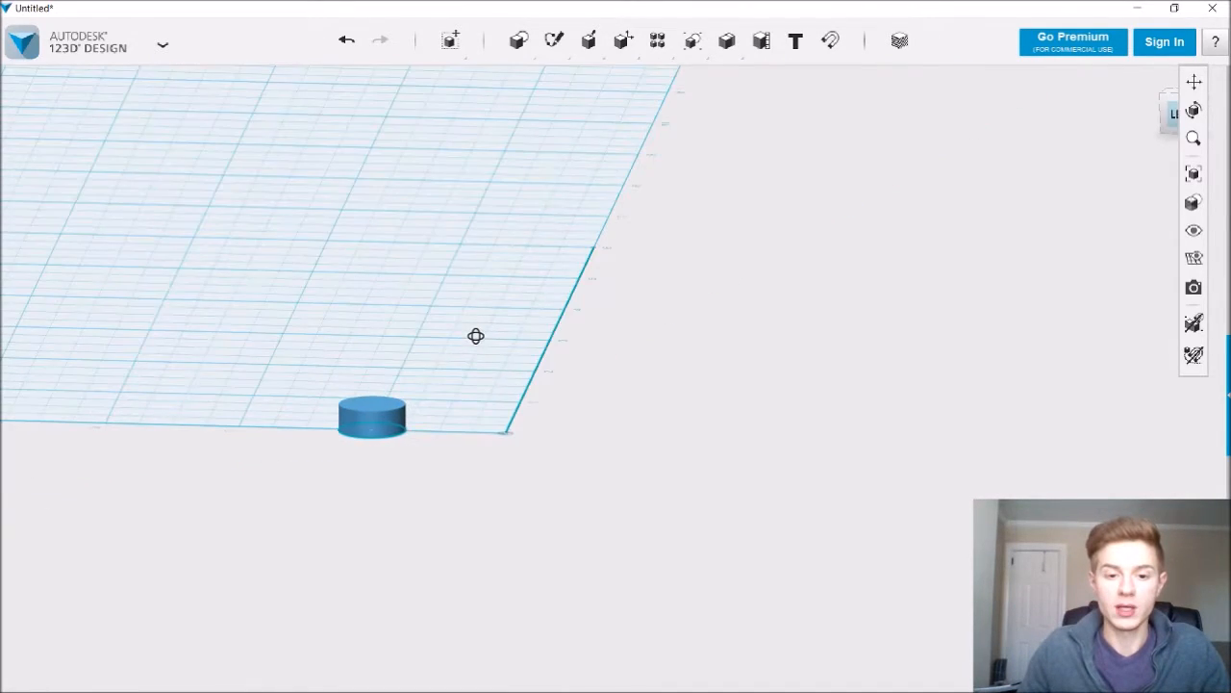
{"action": "left_click", "coordinate": [657, 40]}
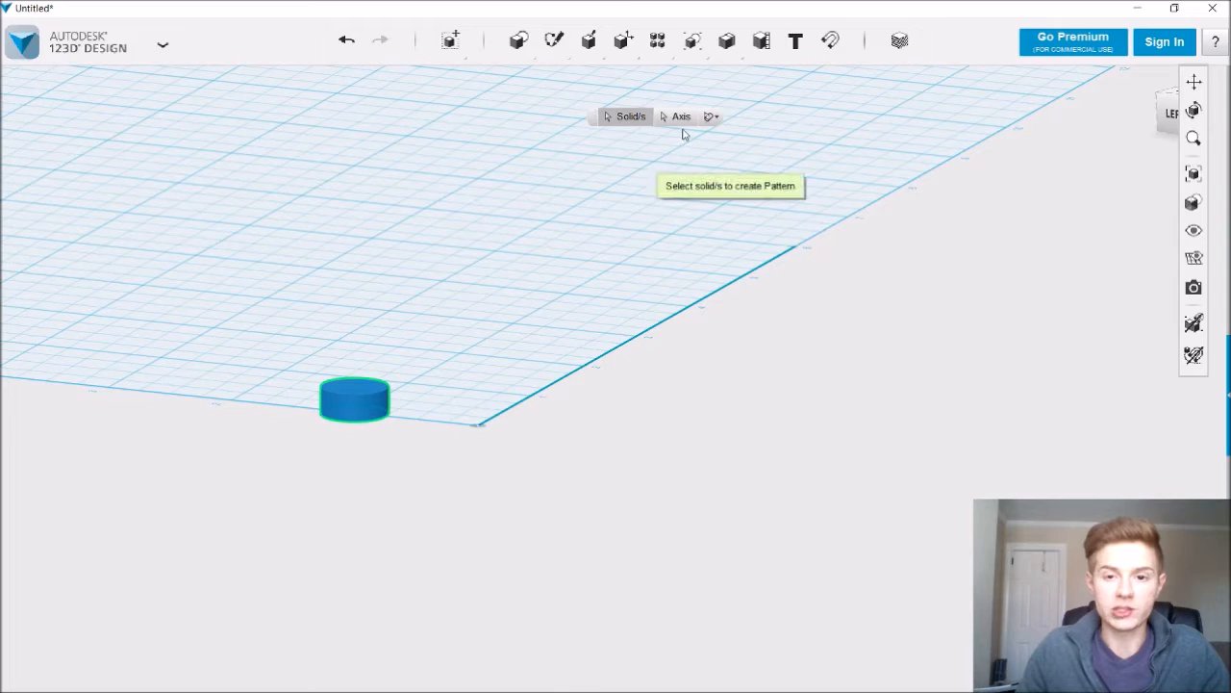
- Ring eight cylinder copies around the center line as the pattern axis
{"action": "left_click", "coordinate": [354, 397]}
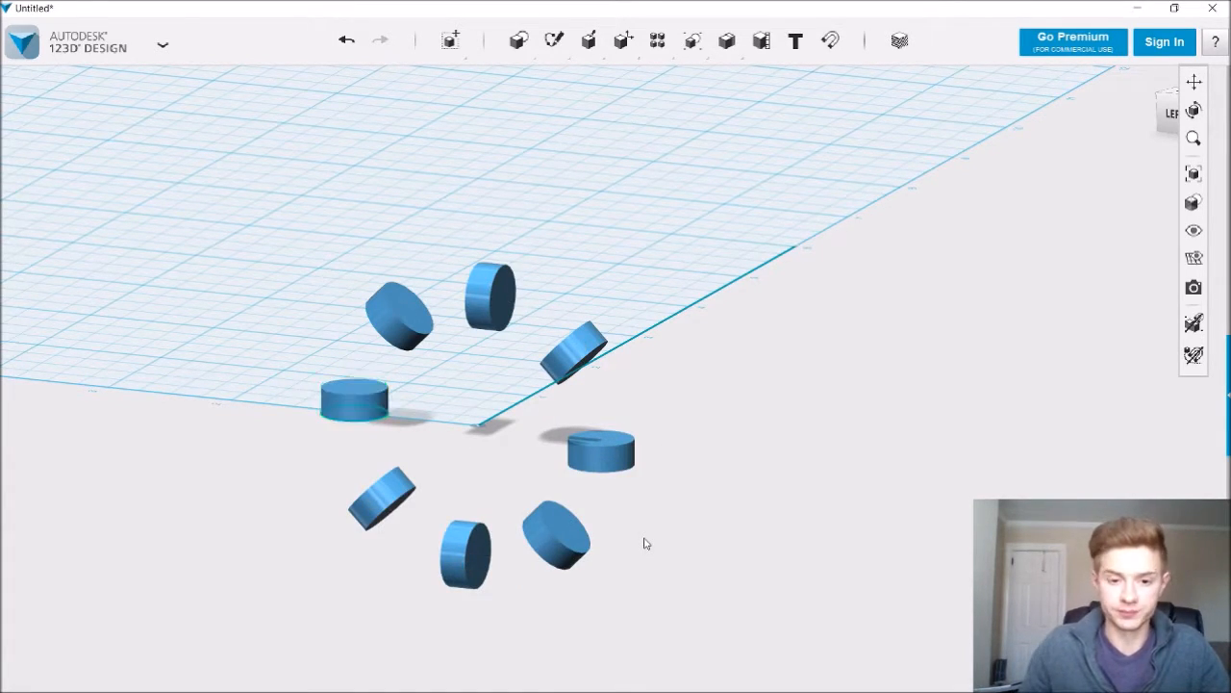
{"action": "left_click_drag", "start_coordinate": [645, 543], "coordinate": [697, 527]}
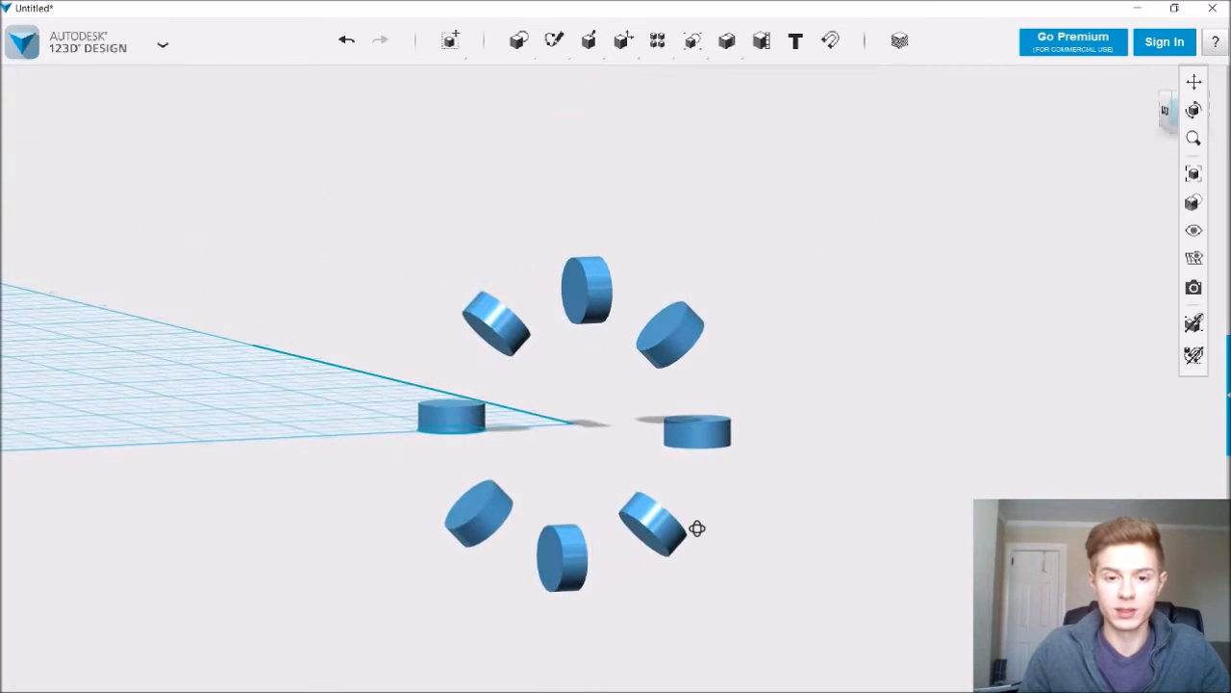
{"action": "mouse_move", "coordinate": [698, 530]}
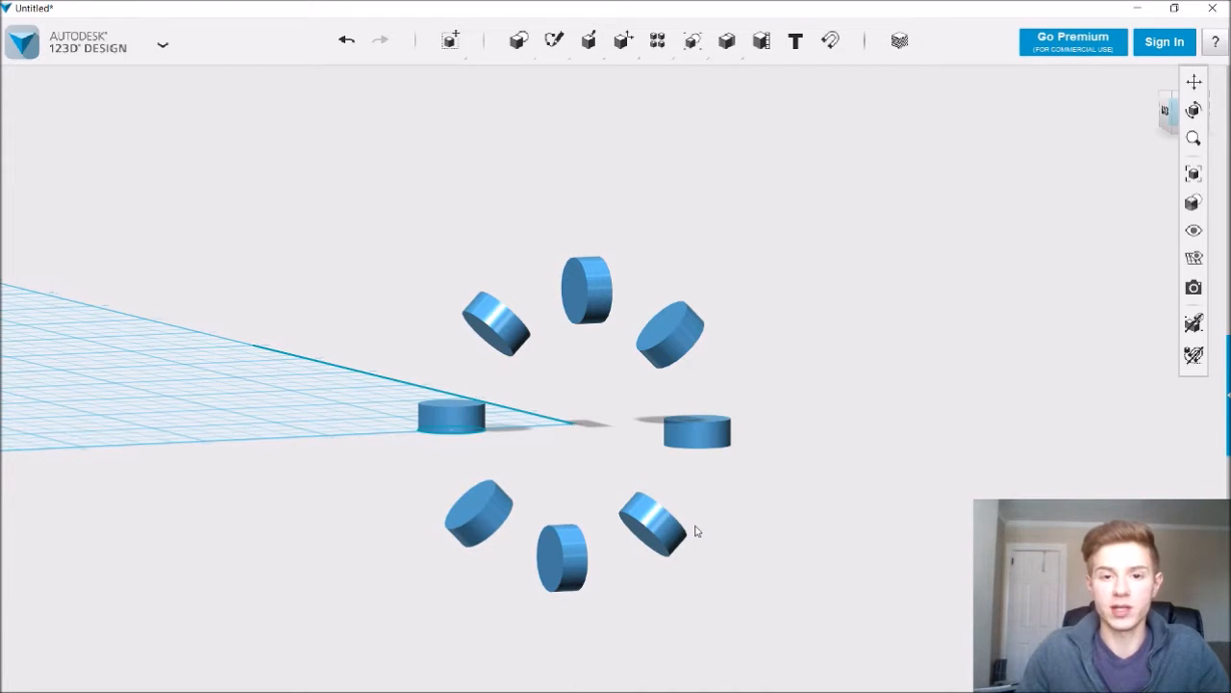
{"action": "mouse_move", "coordinate": [802, 598]}
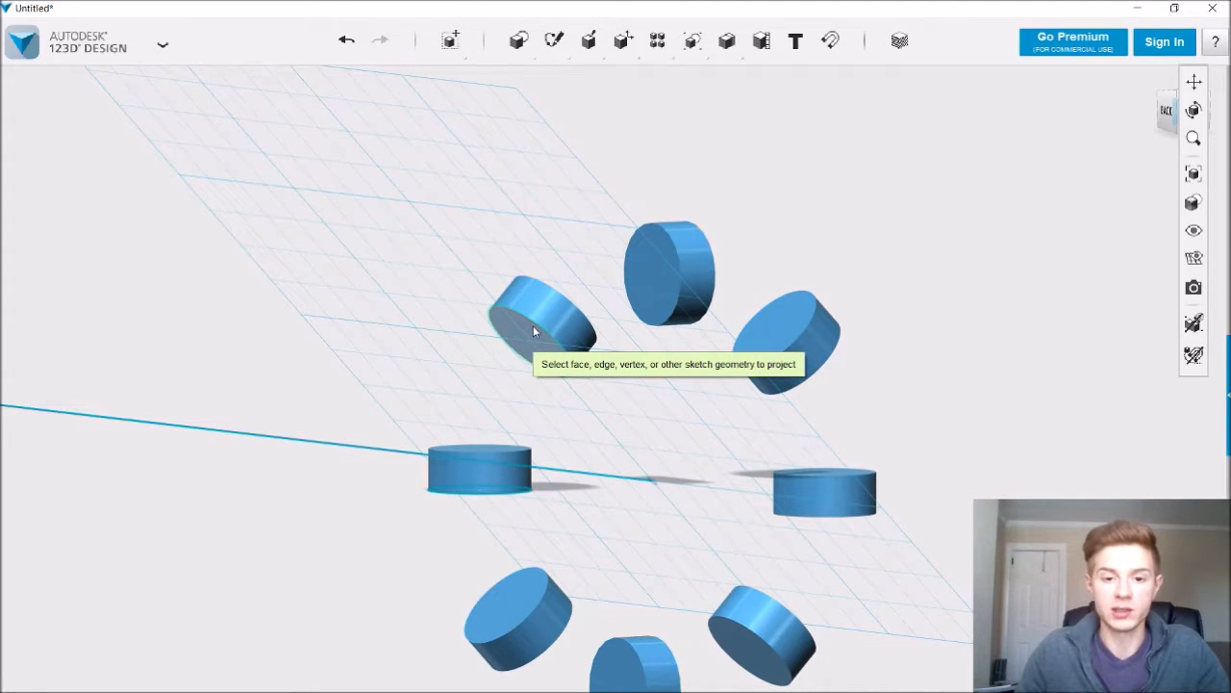
{"action": "mouse_move", "coordinate": [539, 342]}
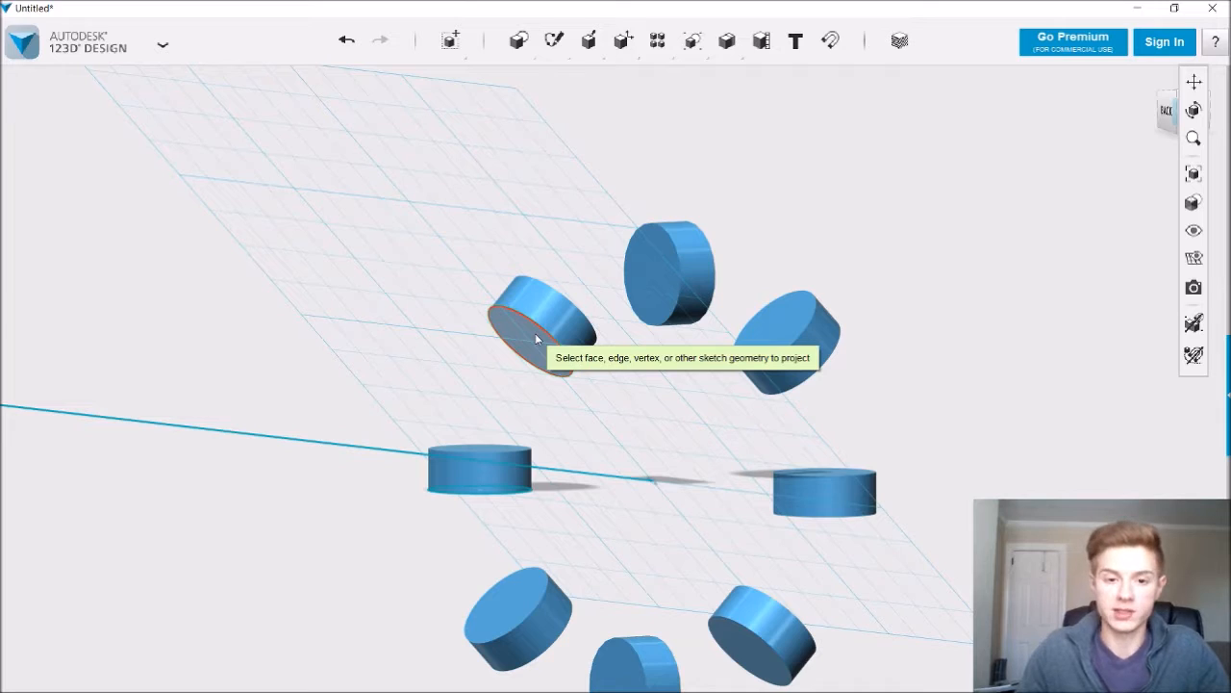
- Project an angled cylinder's end face into the sketch and confirm the circle outline
{"action": "left_click", "coordinate": [539, 337]}
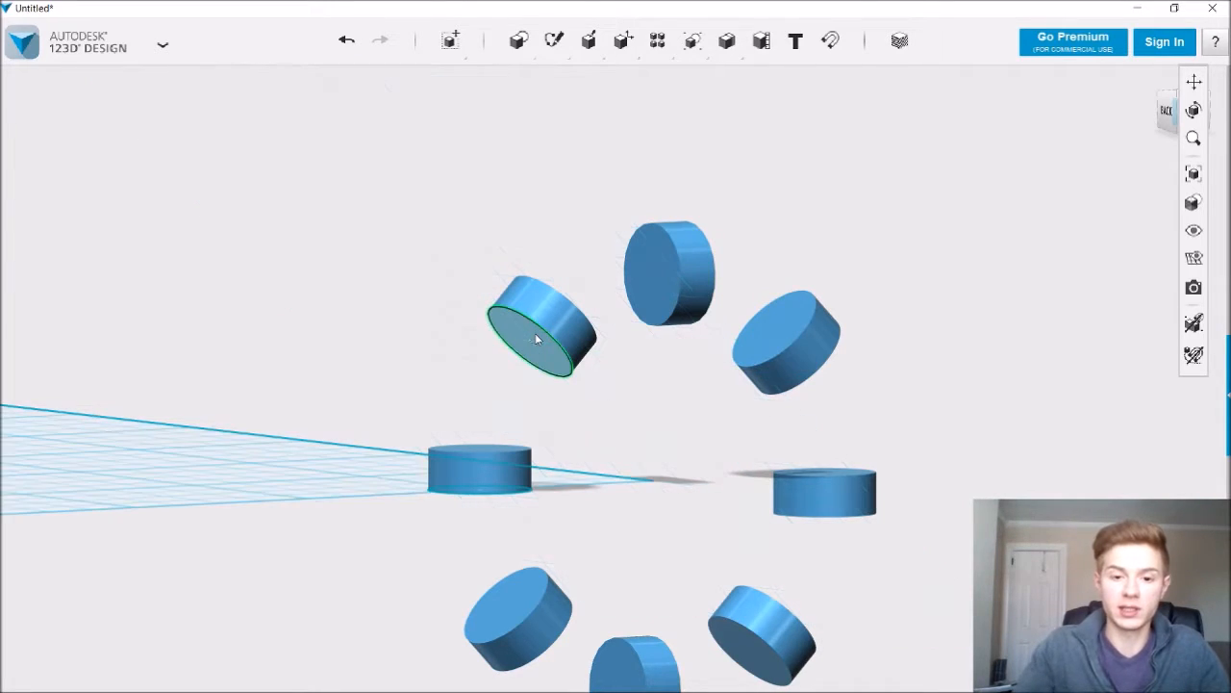
{"action": "mouse_move", "coordinate": [499, 327]}
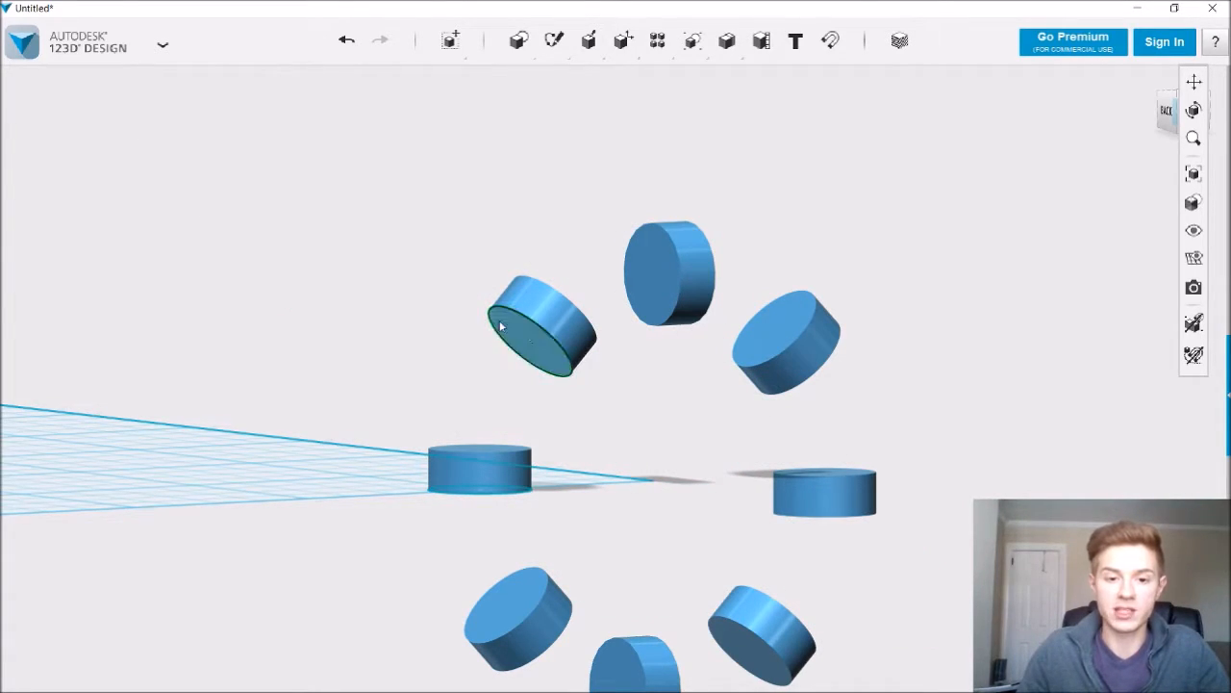
{"action": "left_click", "coordinate": [554, 40]}
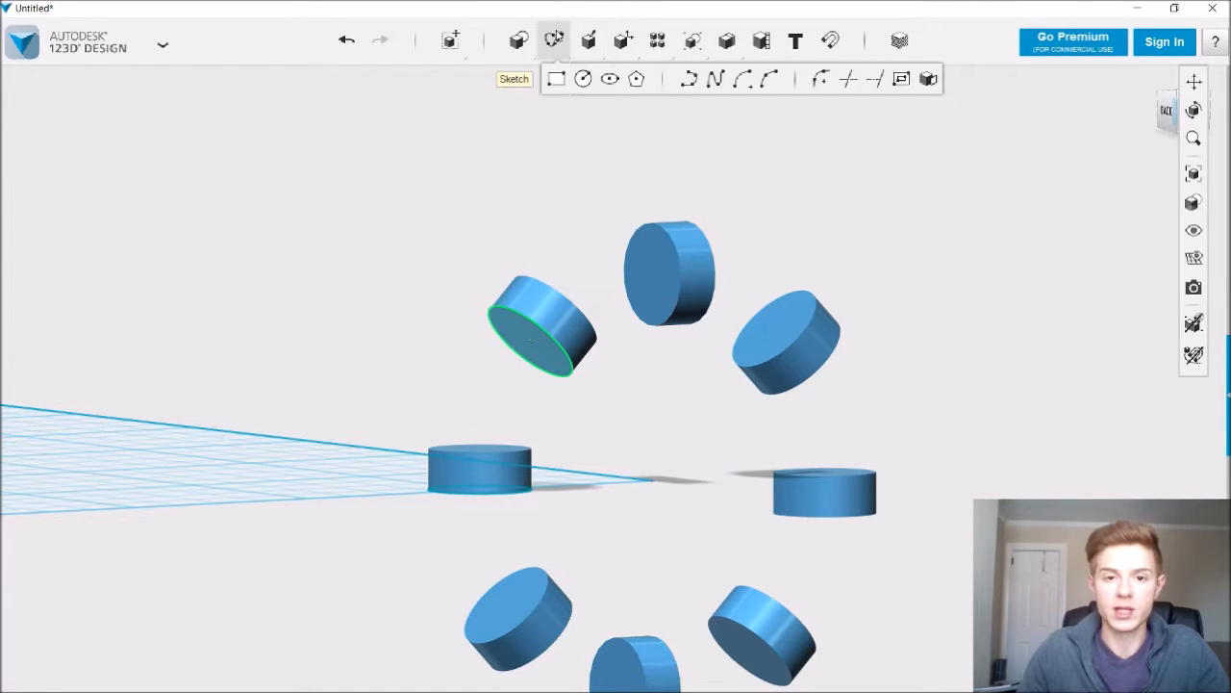
{"action": "mouse_move", "coordinate": [556, 78]}
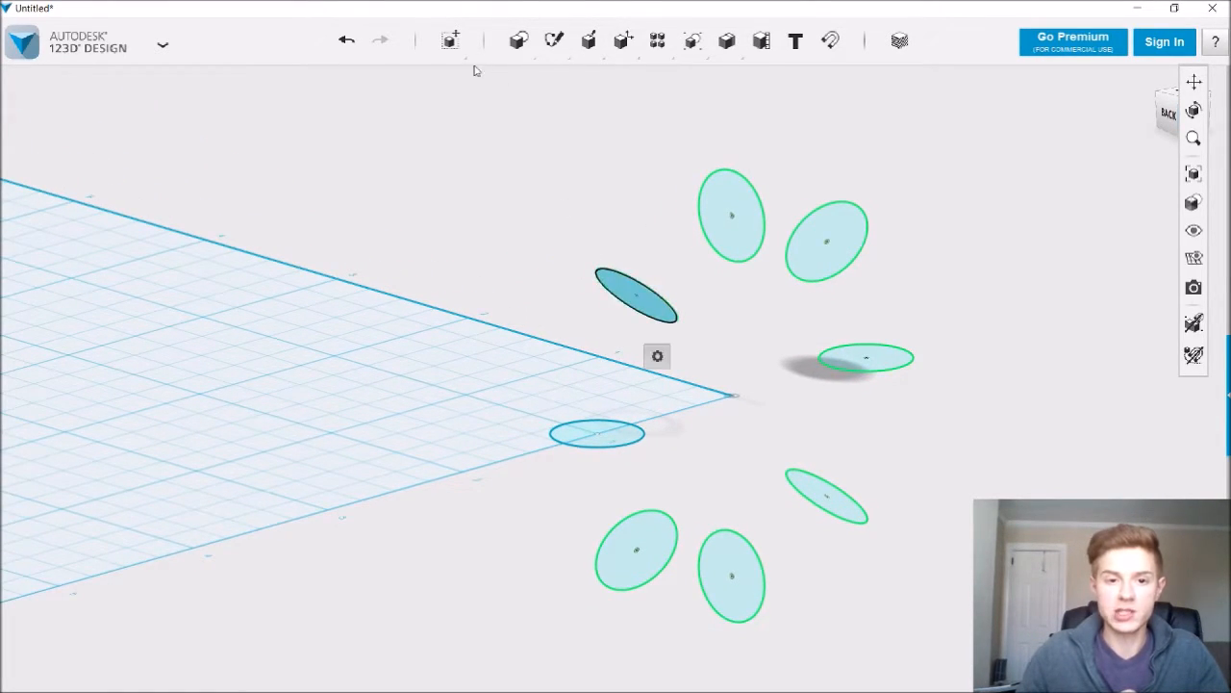
- Move one circle sketch 1.5 units and rotate another overlapping circle into position
{"action": "left_click", "coordinate": [635, 293]}
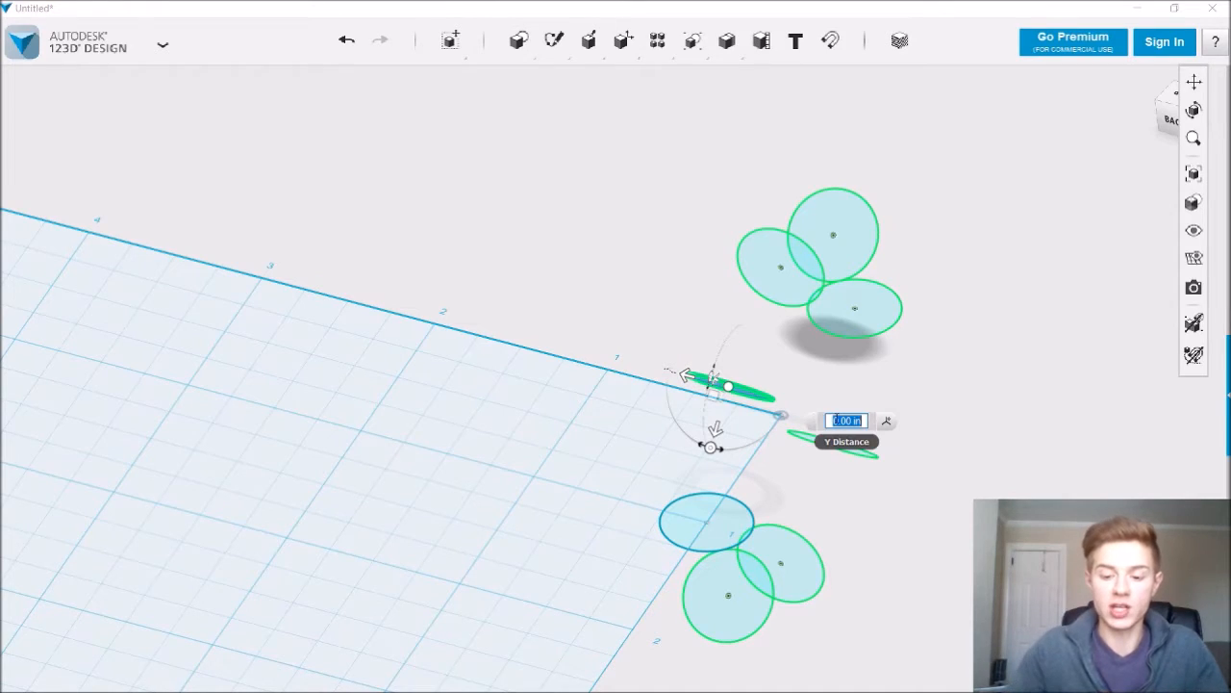
{"action": "type", "text": "1.5"}
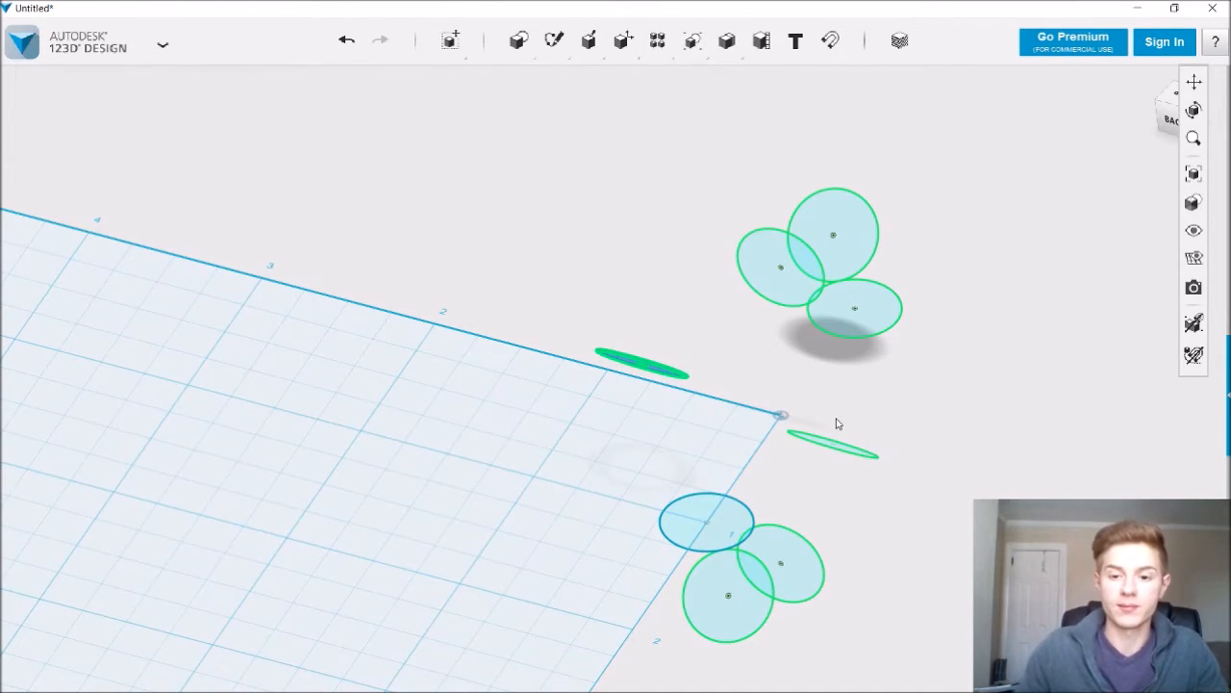
{"action": "mouse_move", "coordinate": [769, 267]}
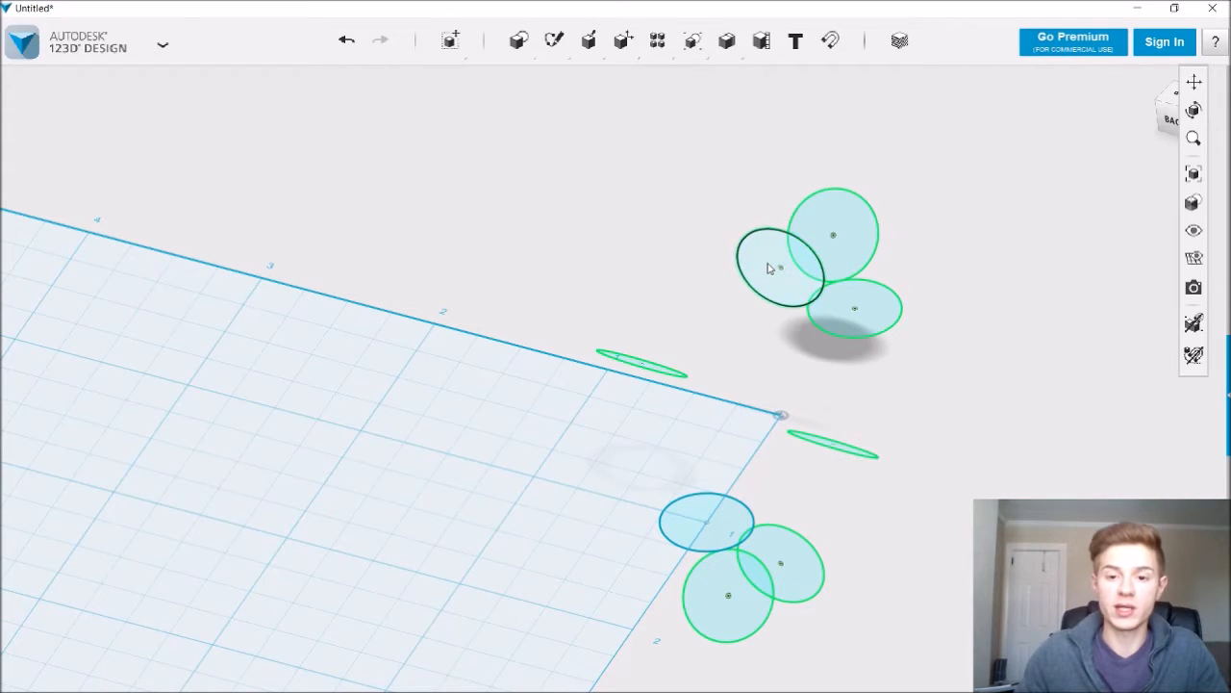
{"action": "left_click", "coordinate": [779, 269]}
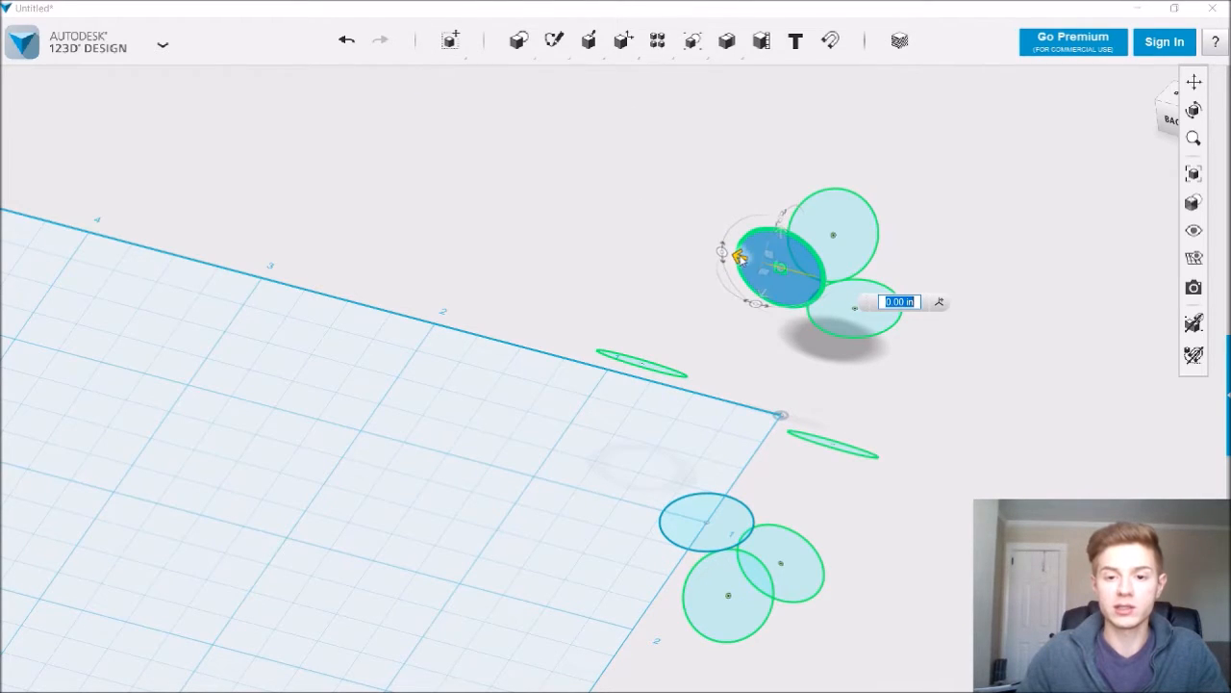
{"action": "left_click_drag", "start_coordinate": [779, 269], "coordinate": [606, 221]}
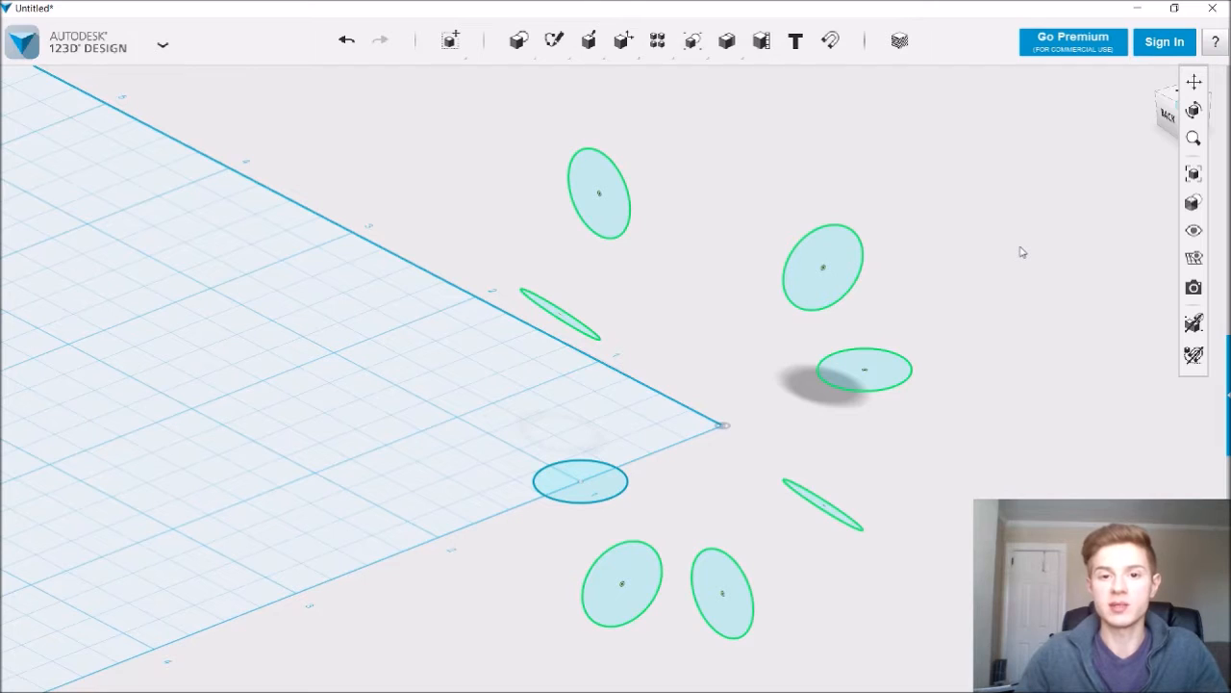
{"action": "mouse_move", "coordinate": [1010, 250]}
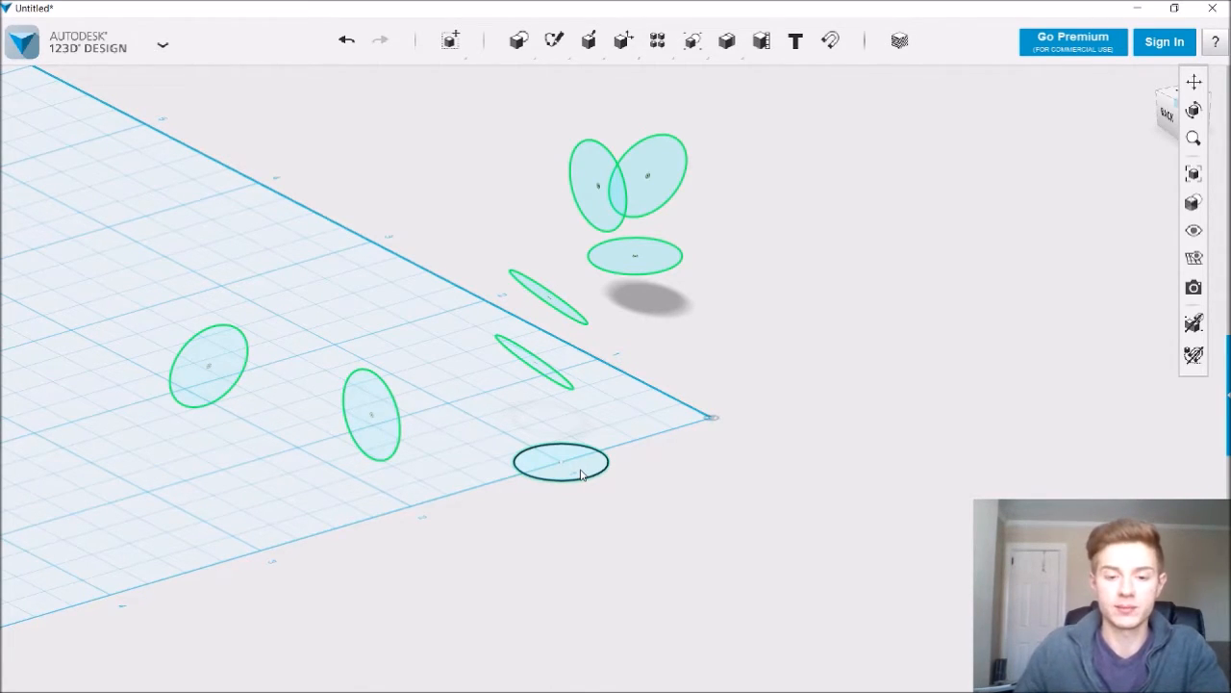
- Move the flat circle sketch 4 units along the line to a new grid spot
{"action": "left_click", "coordinate": [561, 462]}
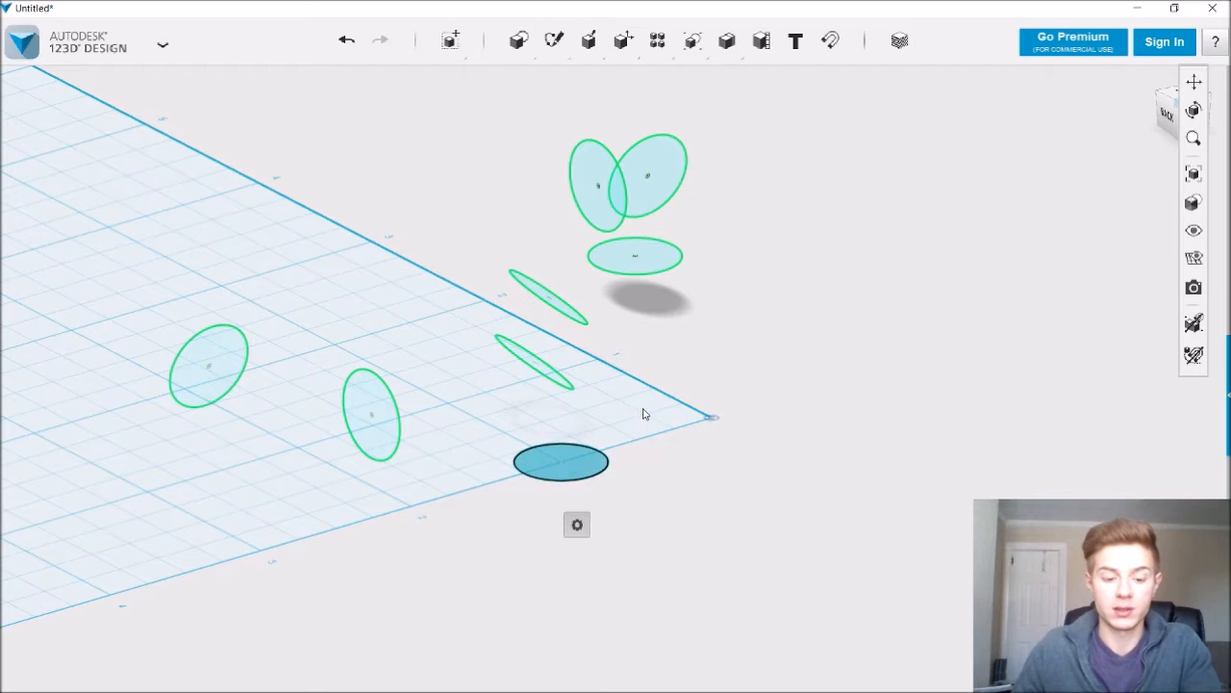
{"action": "left_click", "coordinate": [560, 462]}
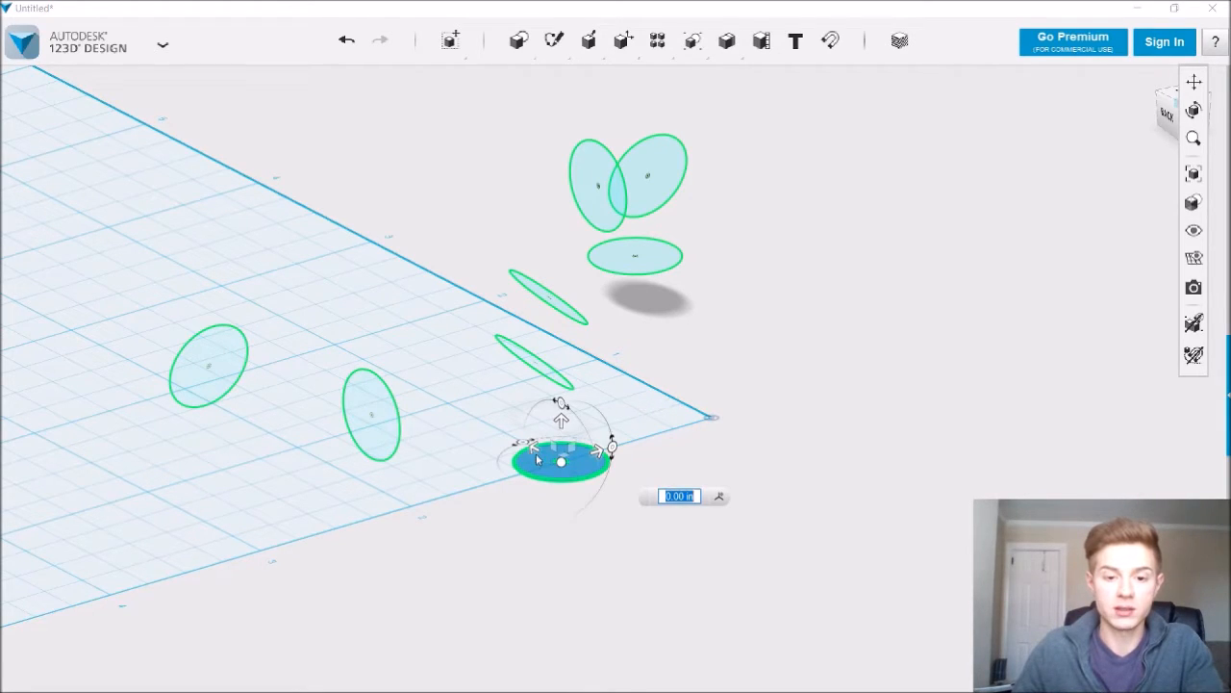
{"action": "type", "text": "4"}
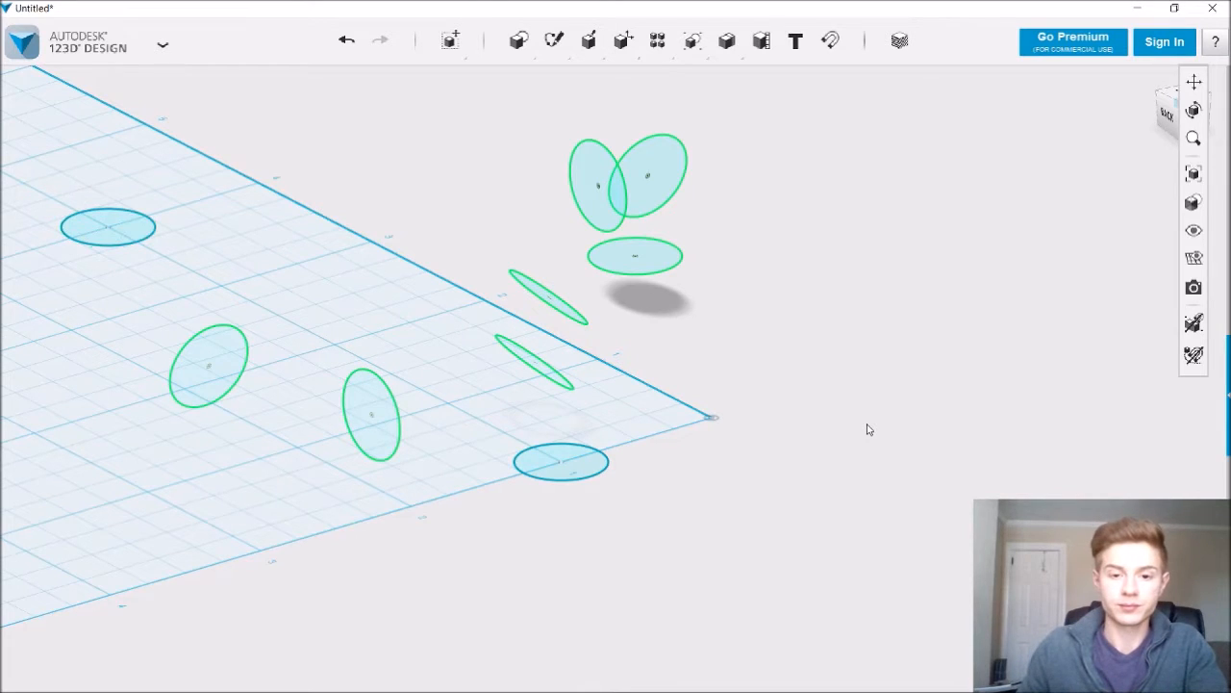
{"action": "left_click_drag", "start_coordinate": [866, 433], "coordinate": [806, 255]}
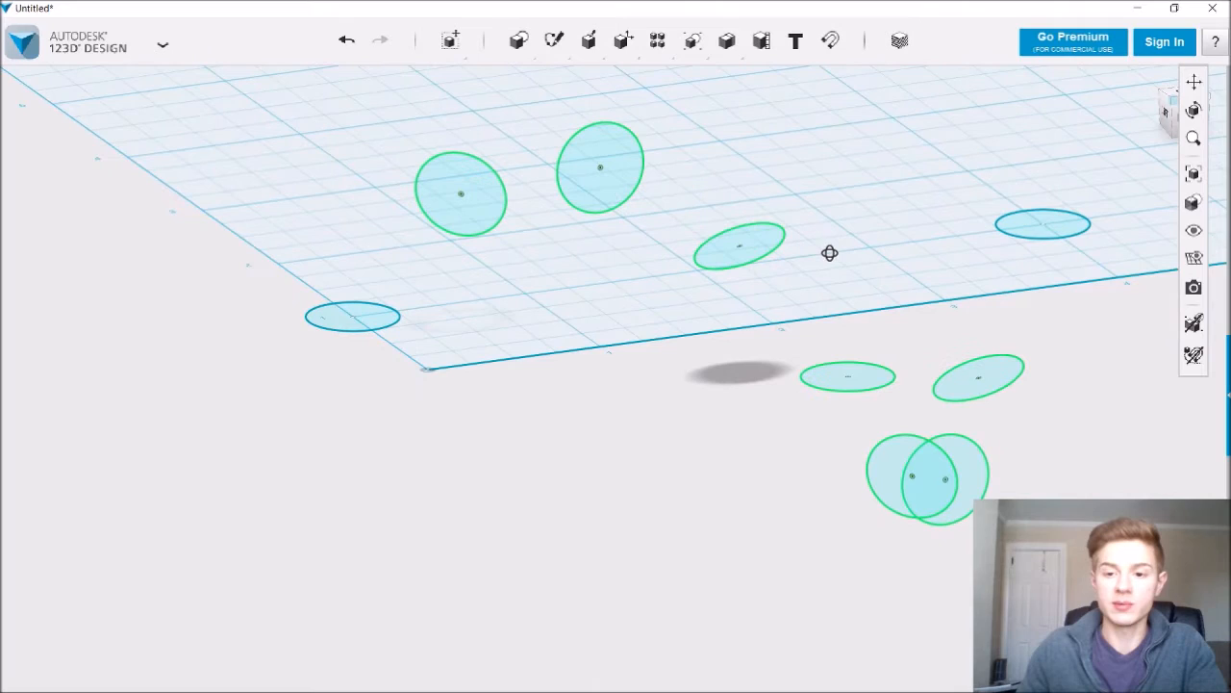
{"action": "mouse_move", "coordinate": [840, 250]}
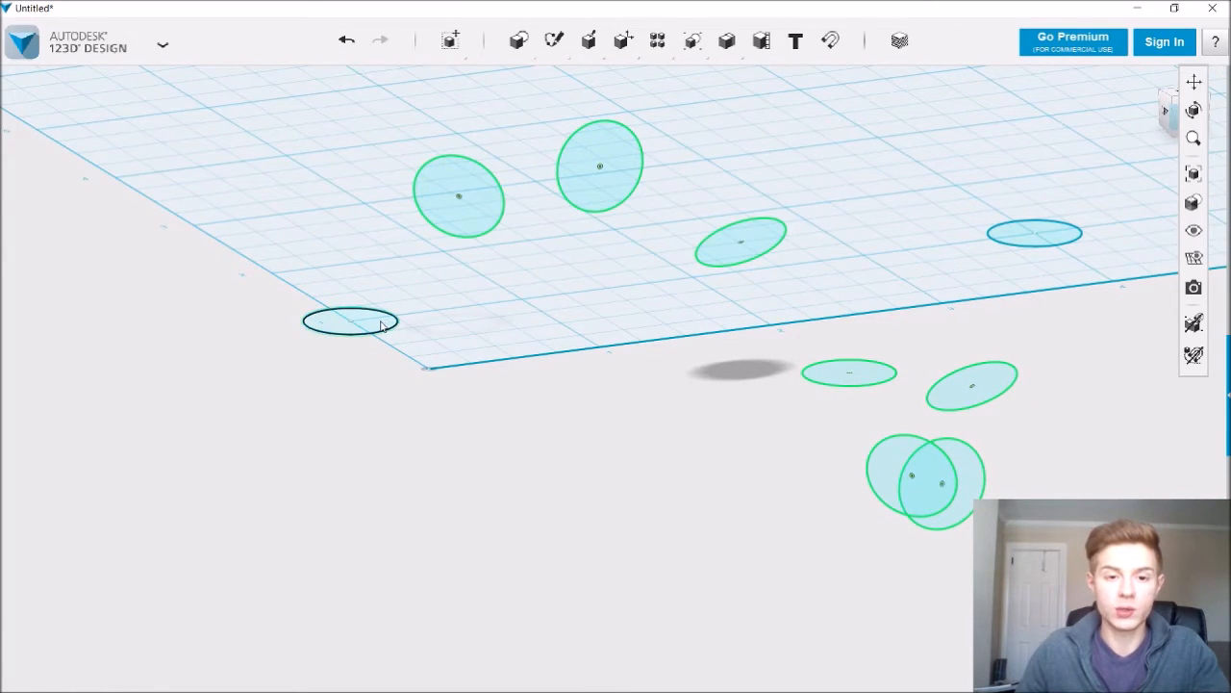
- Select the flat grid-edge circle sketch and add another circle to the selection
{"action": "left_click", "coordinate": [600, 168]}
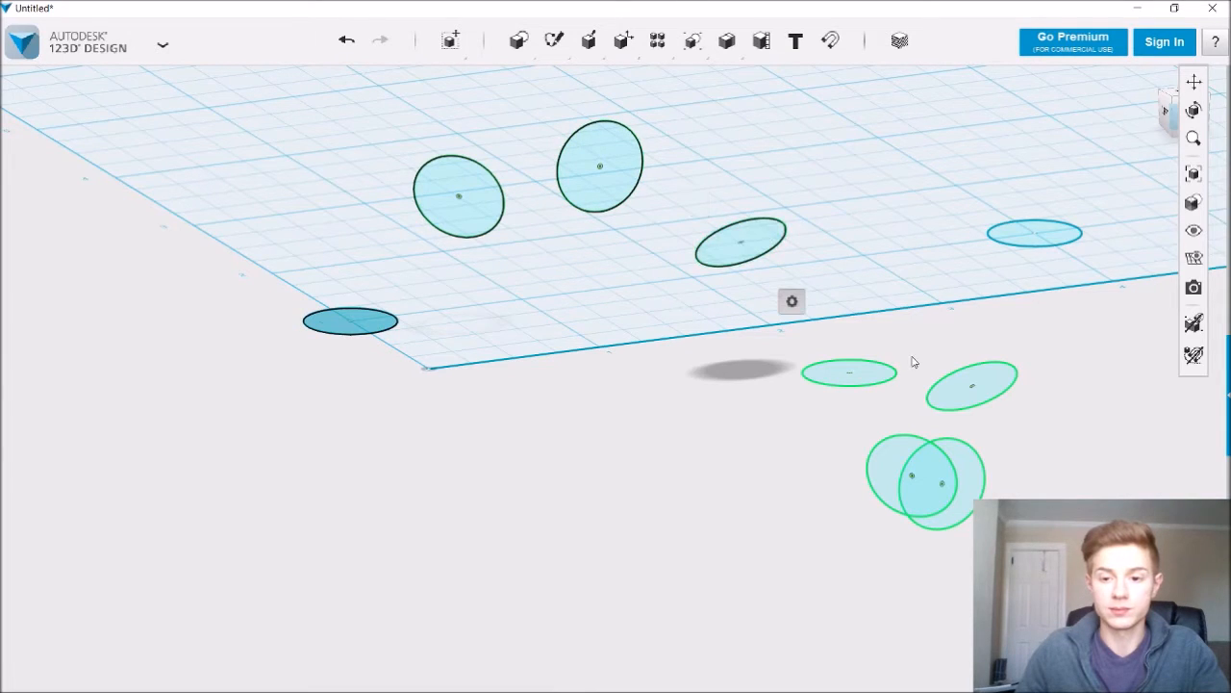
{"action": "left_click", "coordinate": [849, 372]}
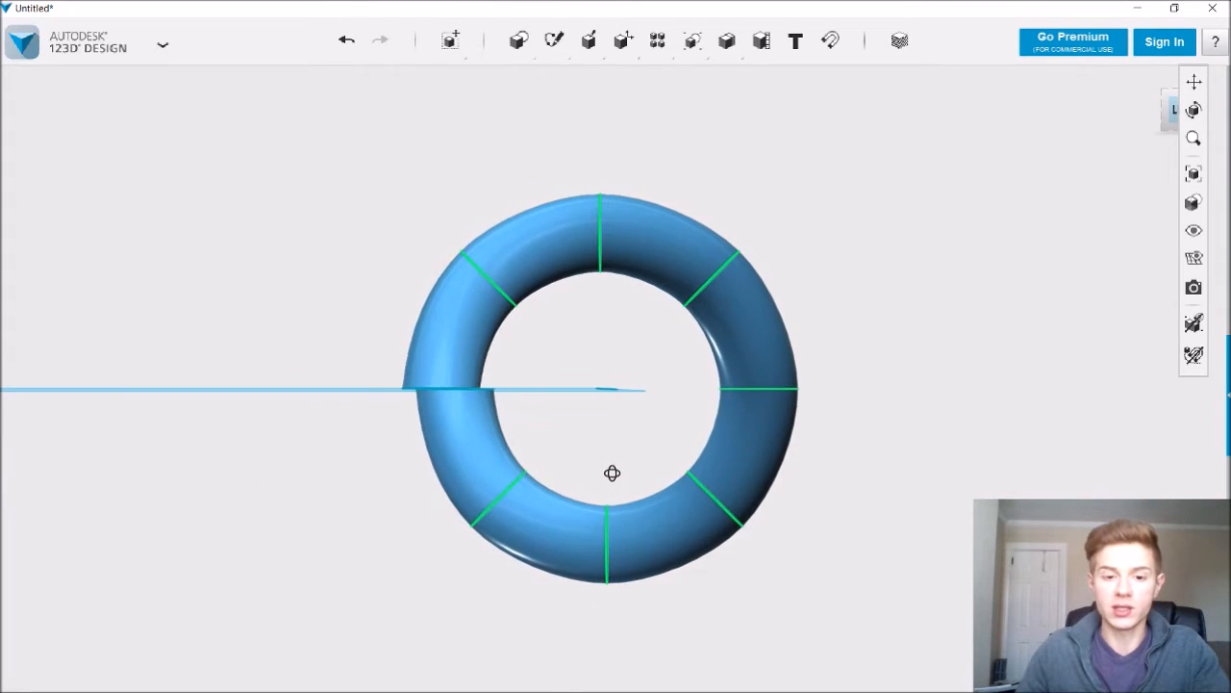
{"action": "left_click_drag", "start_coordinate": [612, 385], "coordinate": [547, 493]}
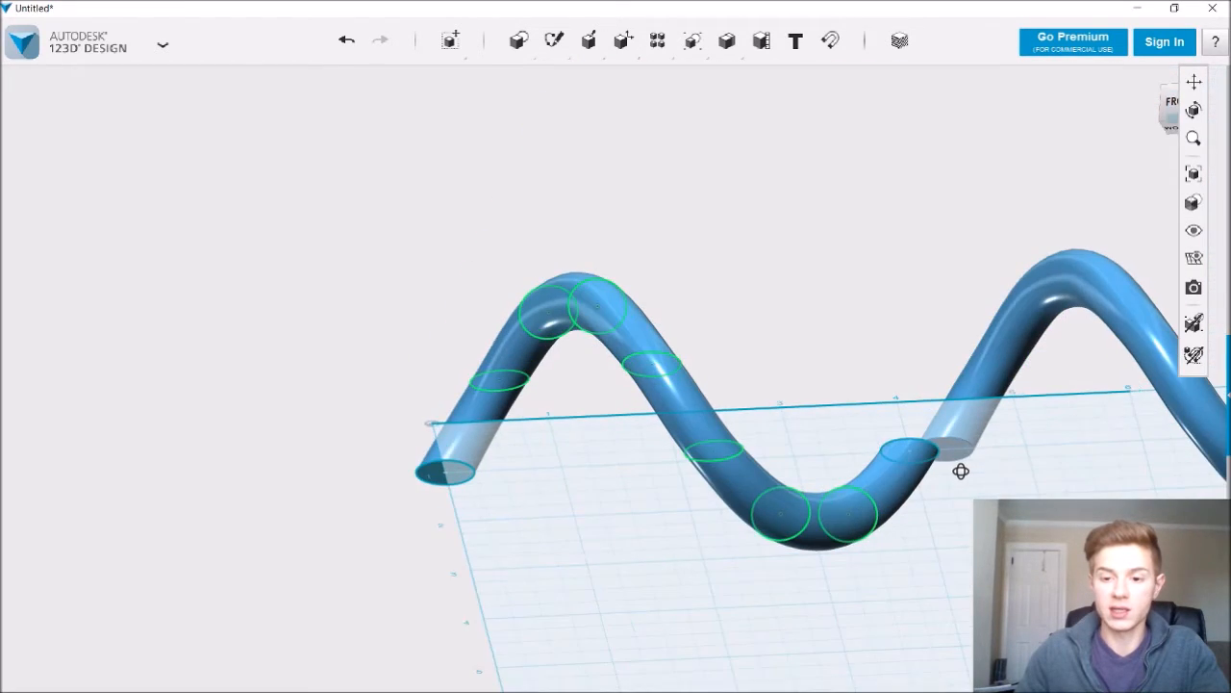
{"action": "mouse_move", "coordinate": [1013, 478]}
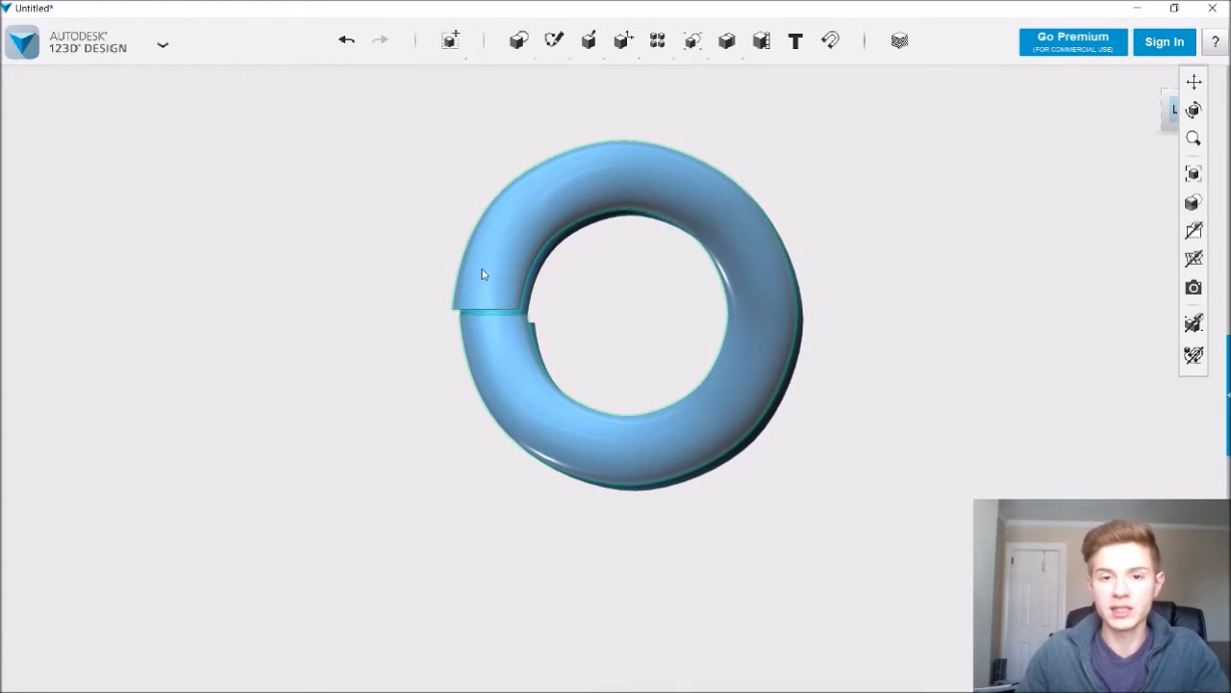
- Inspect the coil's side profile and bring up the Combine merge options
{"action": "left_click_drag", "start_coordinate": [484, 275], "coordinate": [576, 324]}
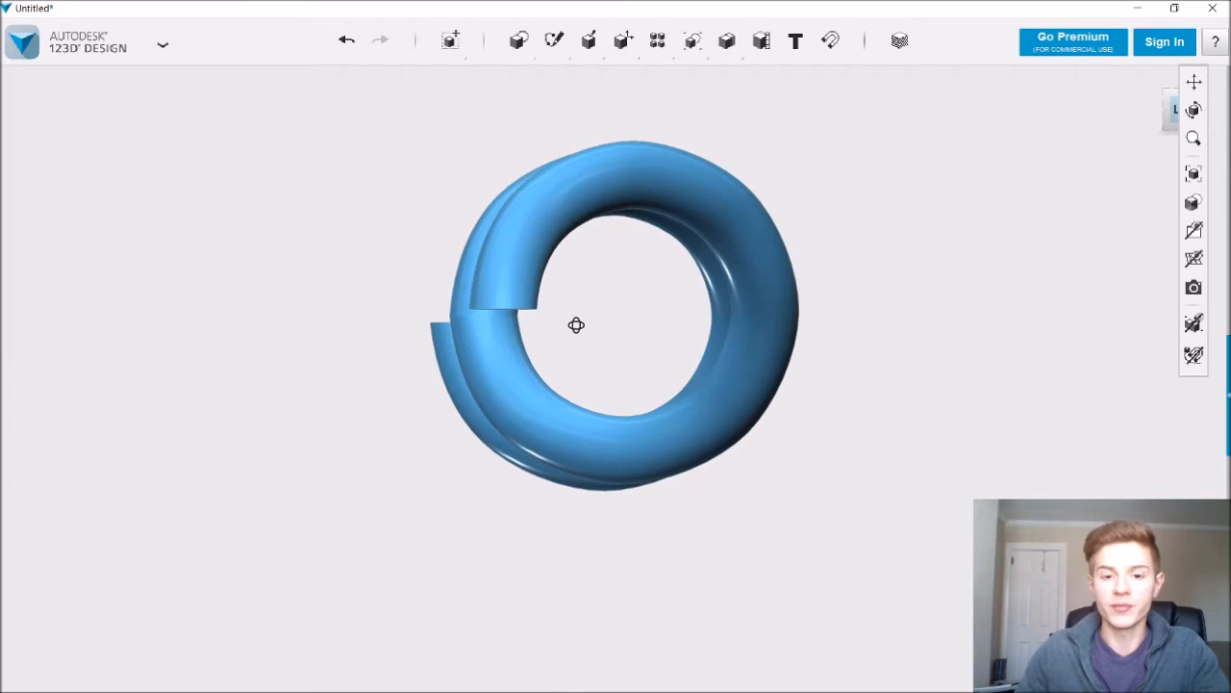
{"action": "left_click_drag", "start_coordinate": [577, 326], "coordinate": [618, 333]}
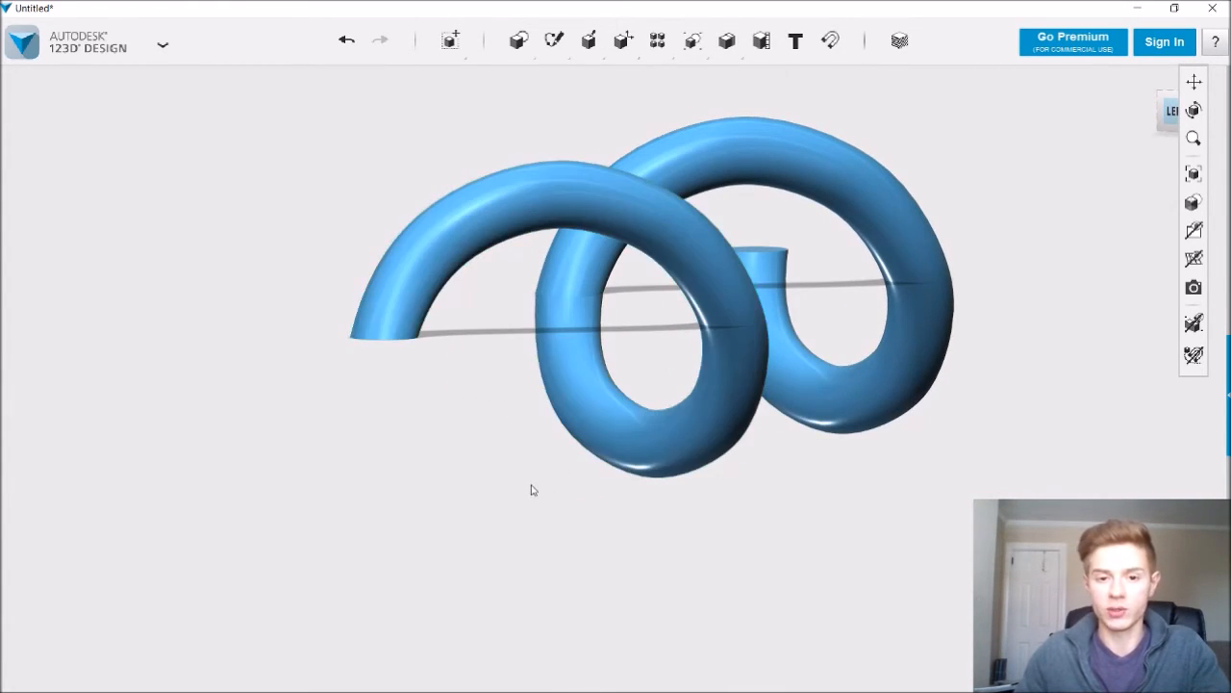
{"action": "mouse_move", "coordinate": [509, 532]}
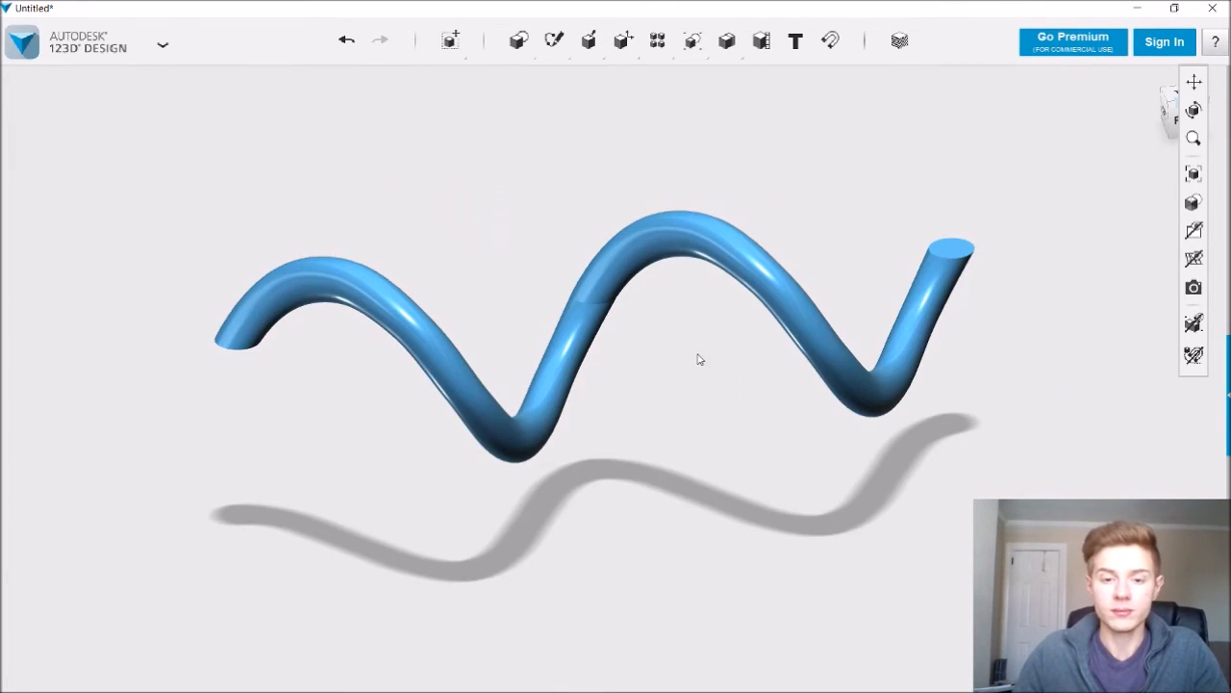
{"action": "mouse_move", "coordinate": [683, 358]}
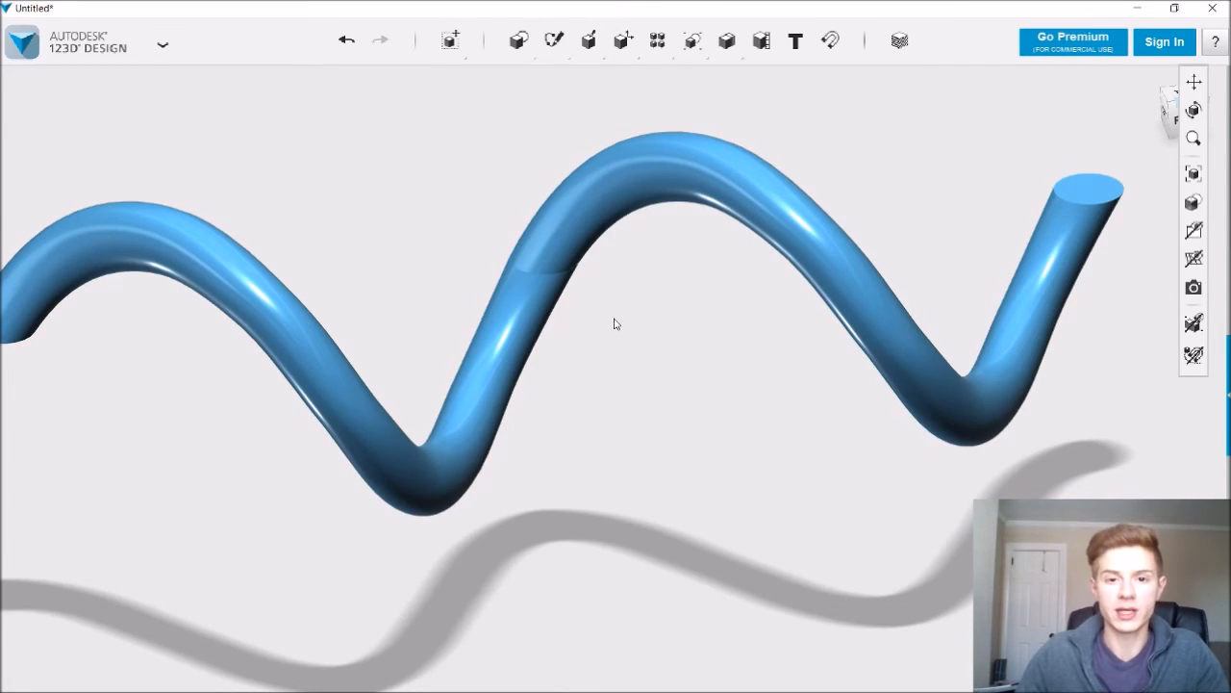
{"action": "left_click", "coordinate": [726, 40]}
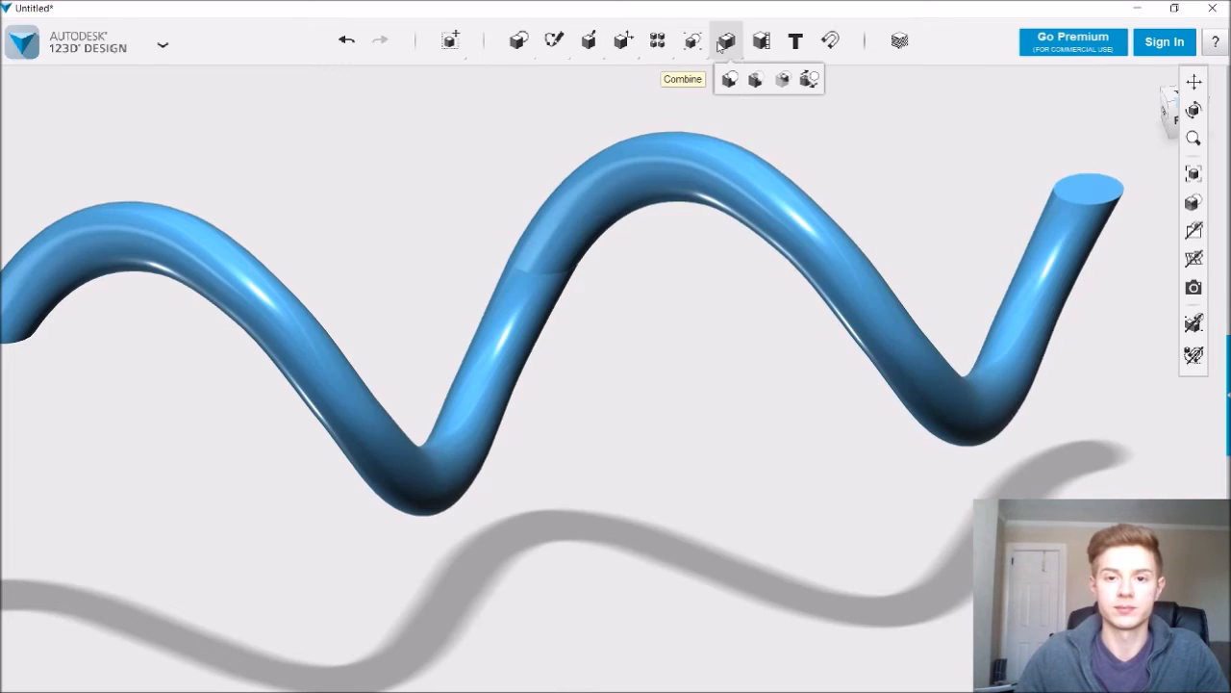